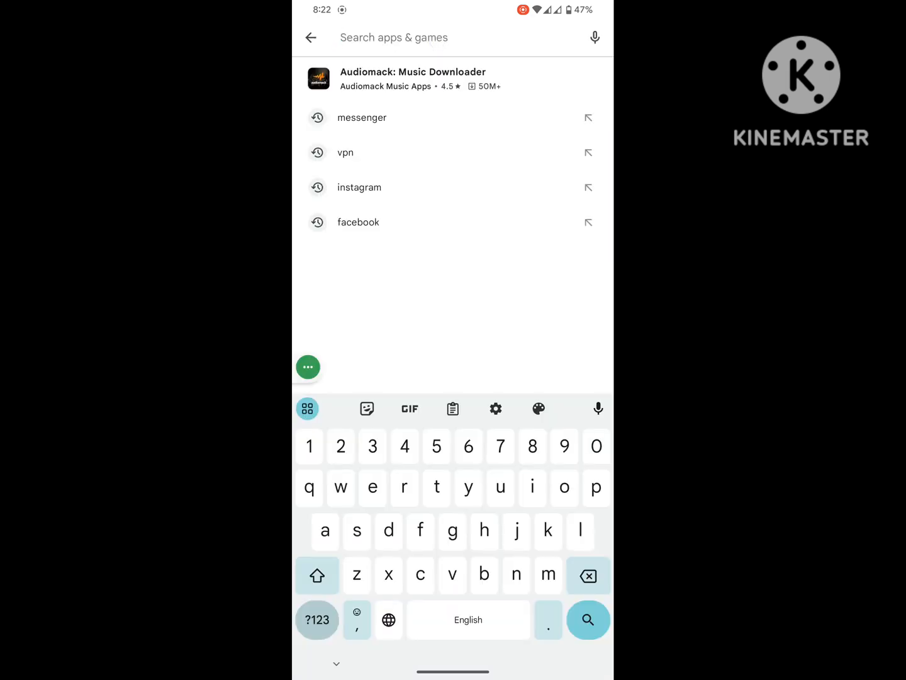
Step: Open the Facebook Play Store listing from recent searches, then go to the home screen
click(358, 222)
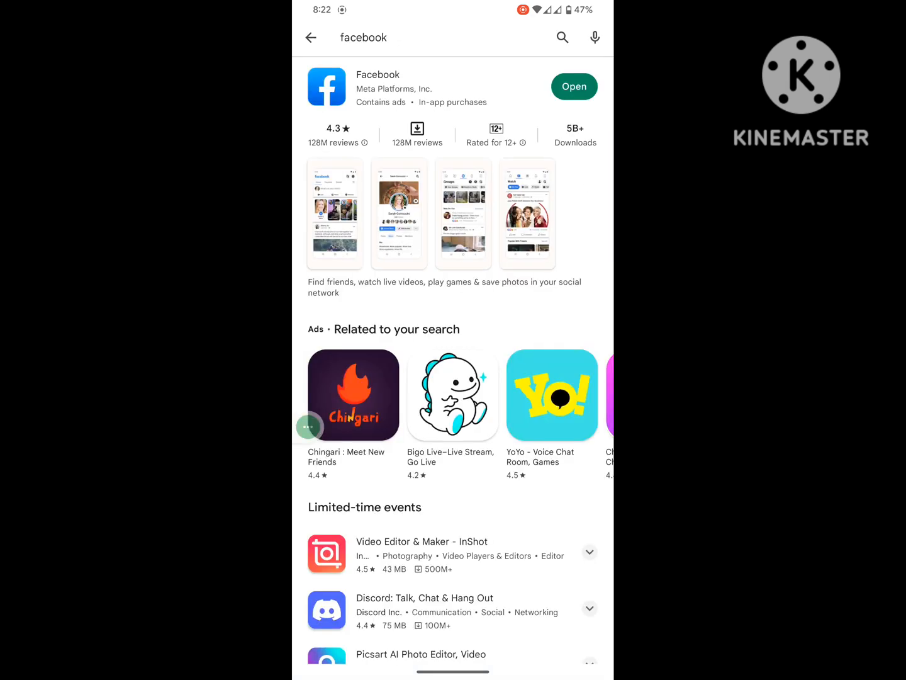
click(378, 87)
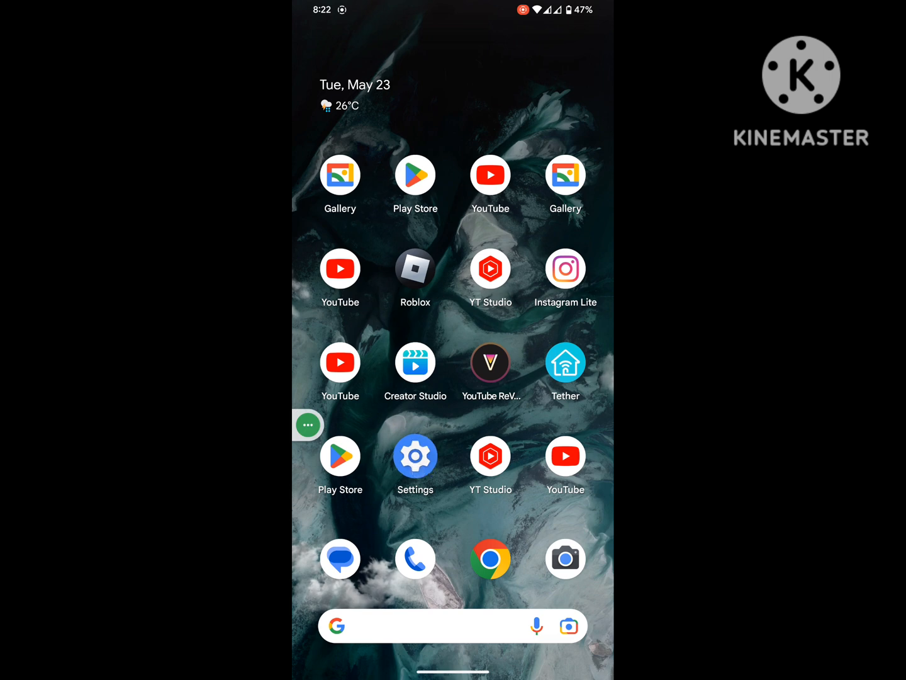
Step: Search the full Settings apps list for 'fac' to find Facebook's app info
click(415, 455)
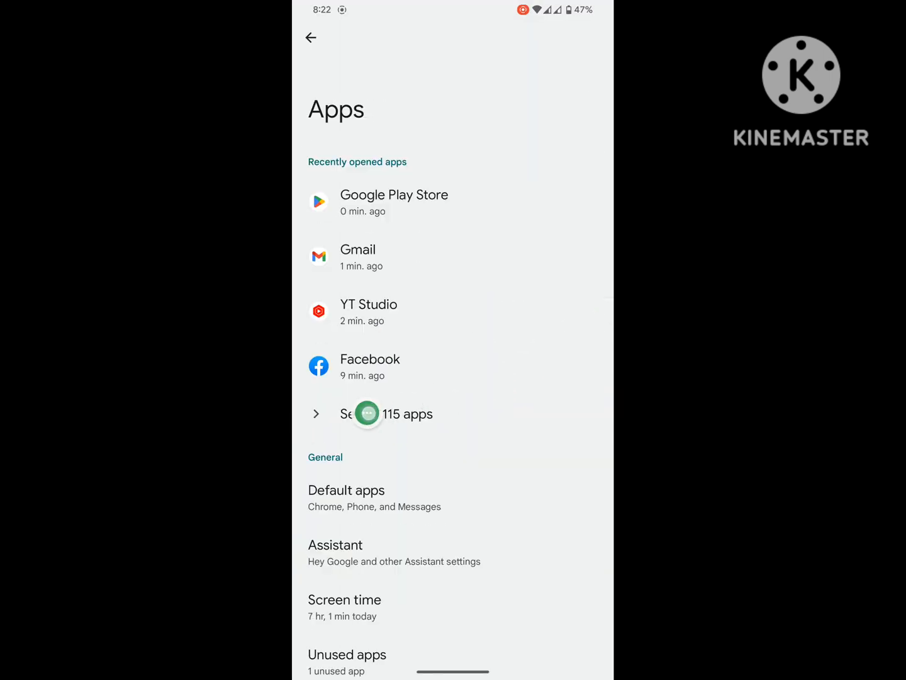
click(387, 414)
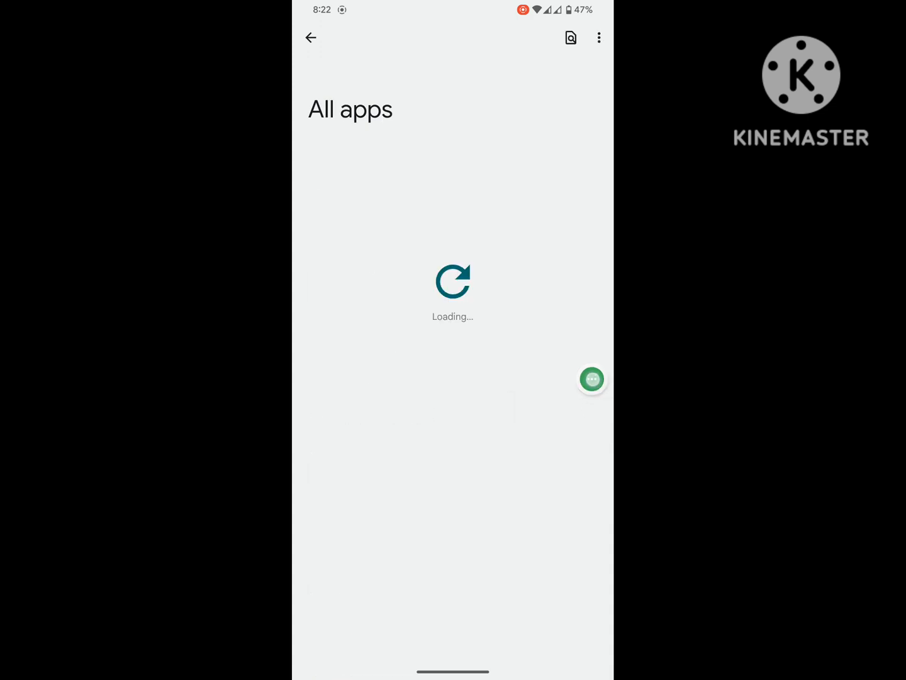
click(571, 38)
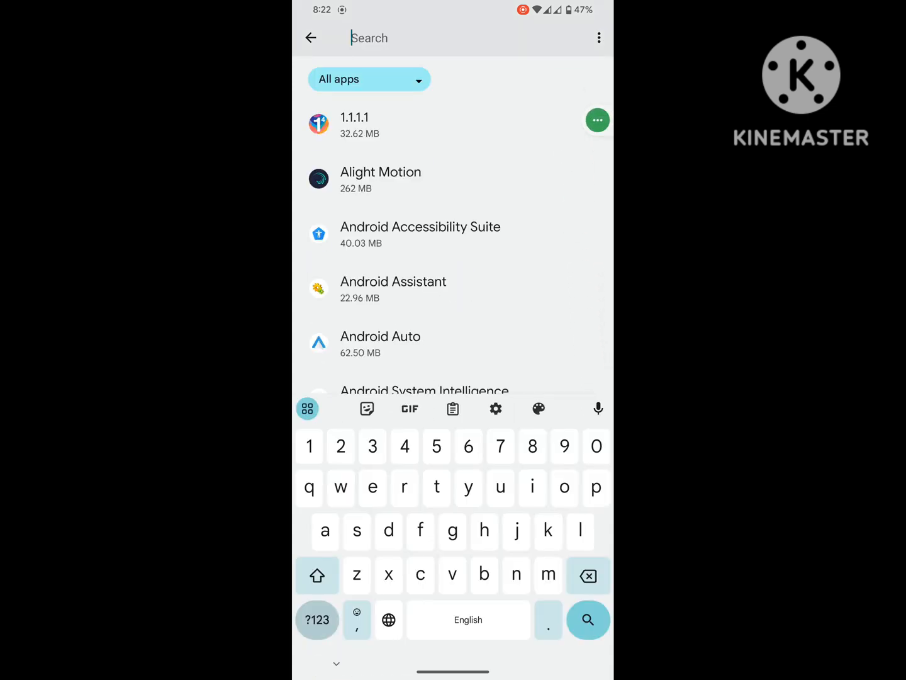
text(fac)
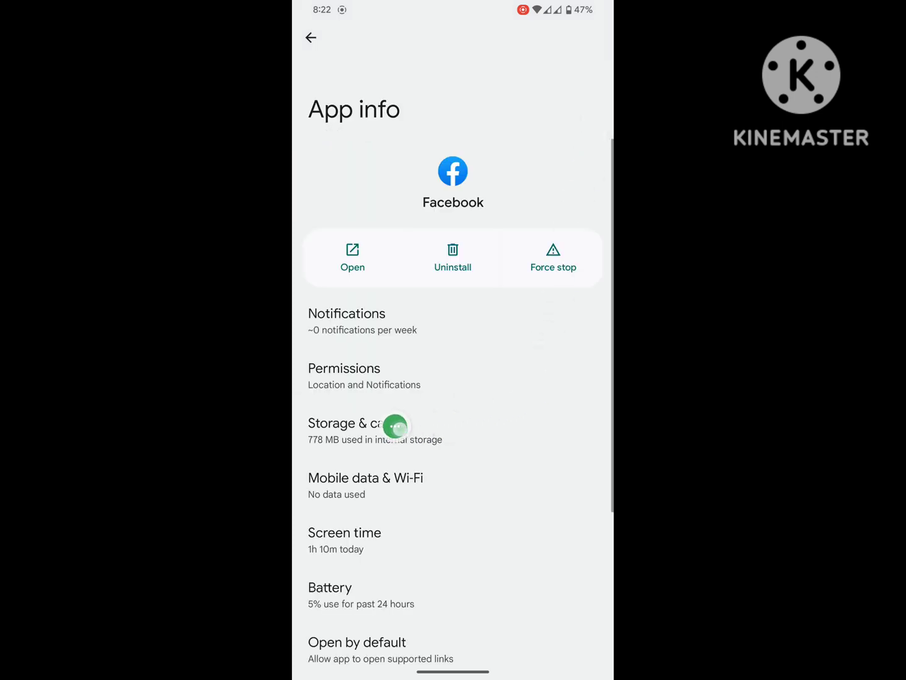
Step: Clear Facebook's storage down to 209 MB and return to the All apps list
click(353, 431)
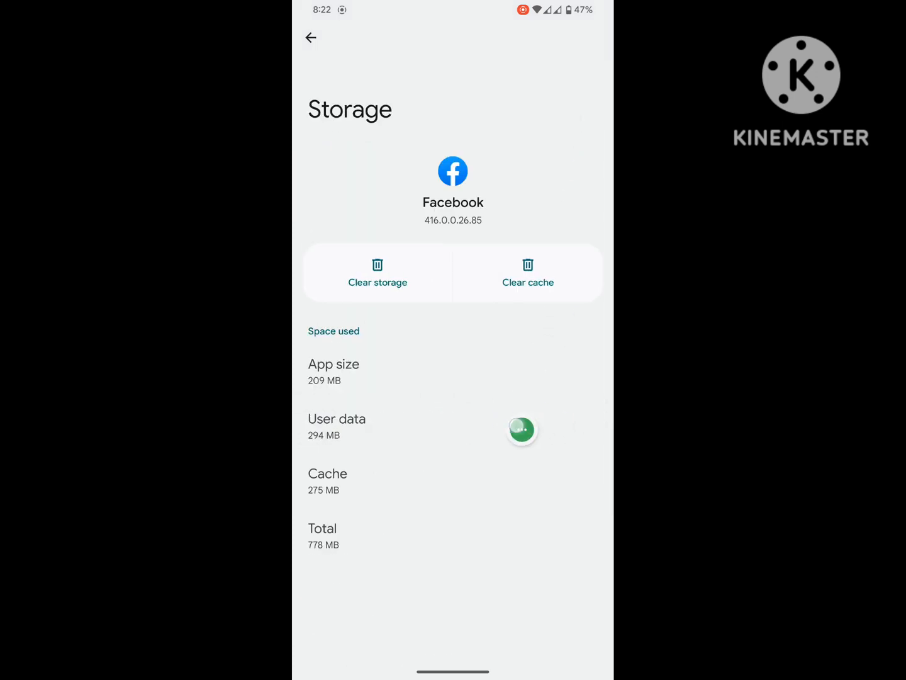
click(378, 274)
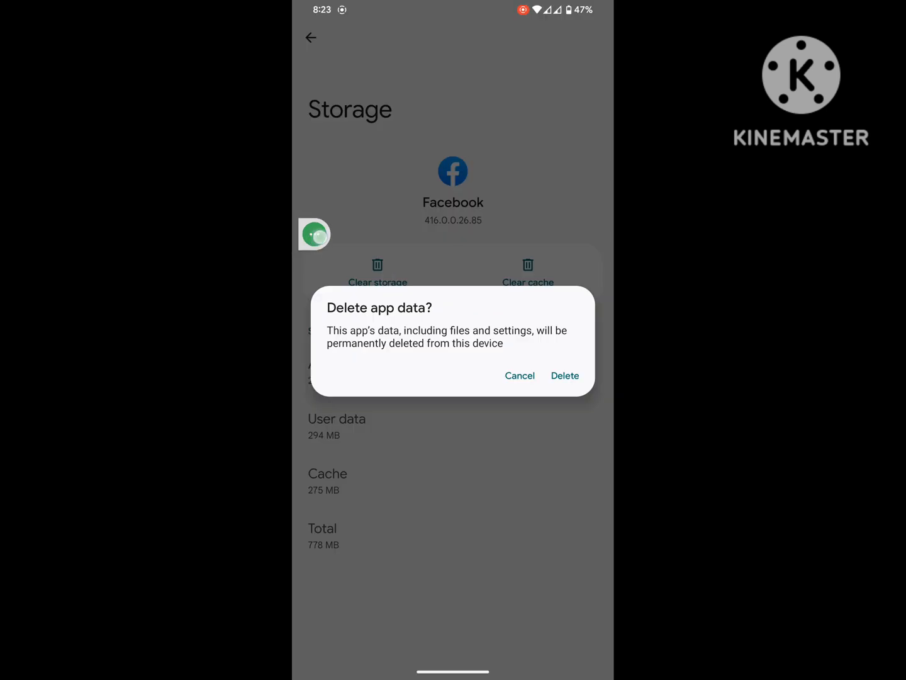
click(564, 375)
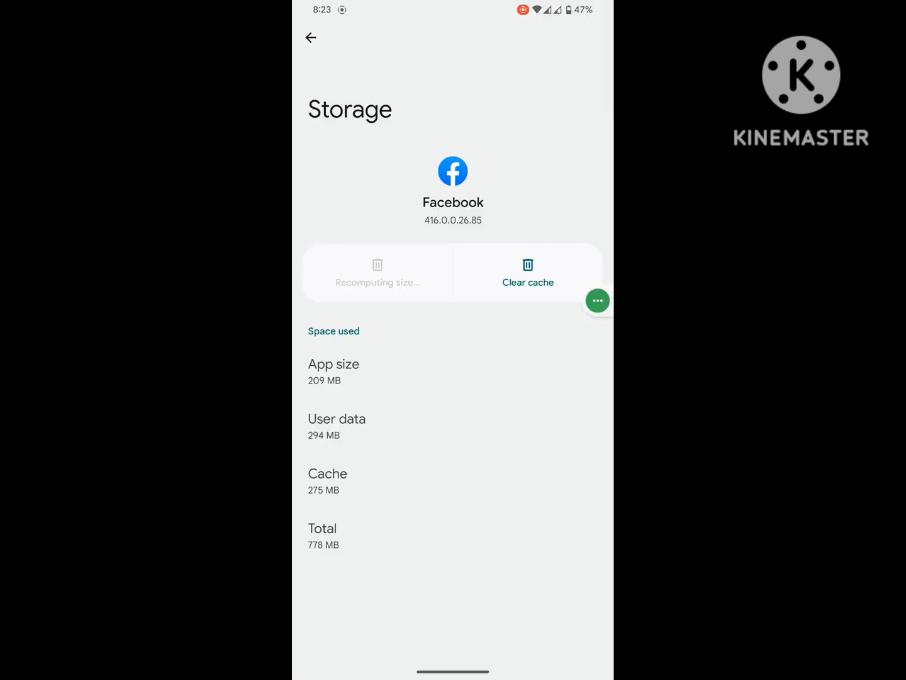
click(311, 37)
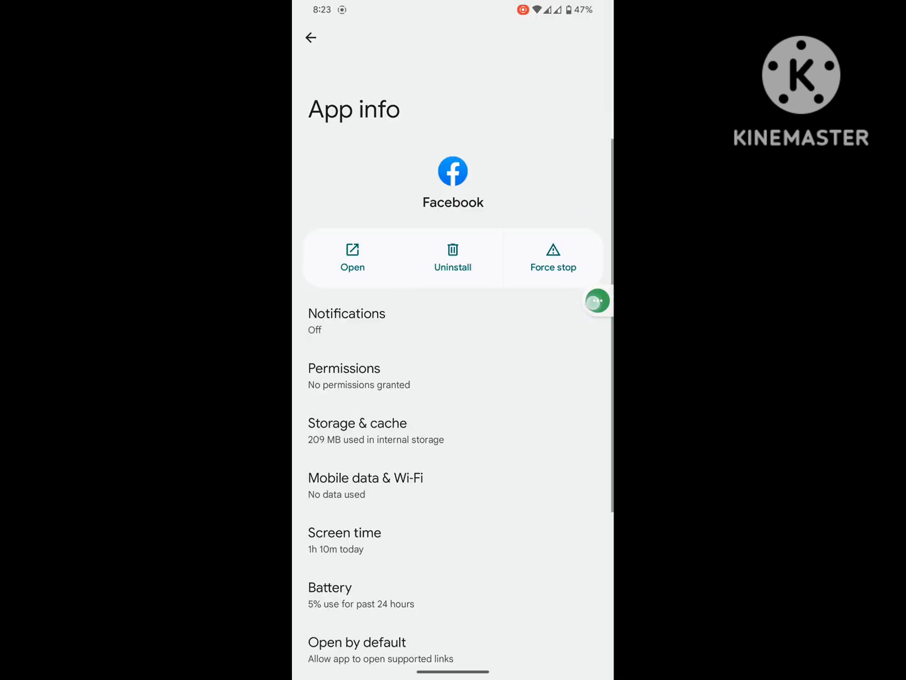
click(552, 257)
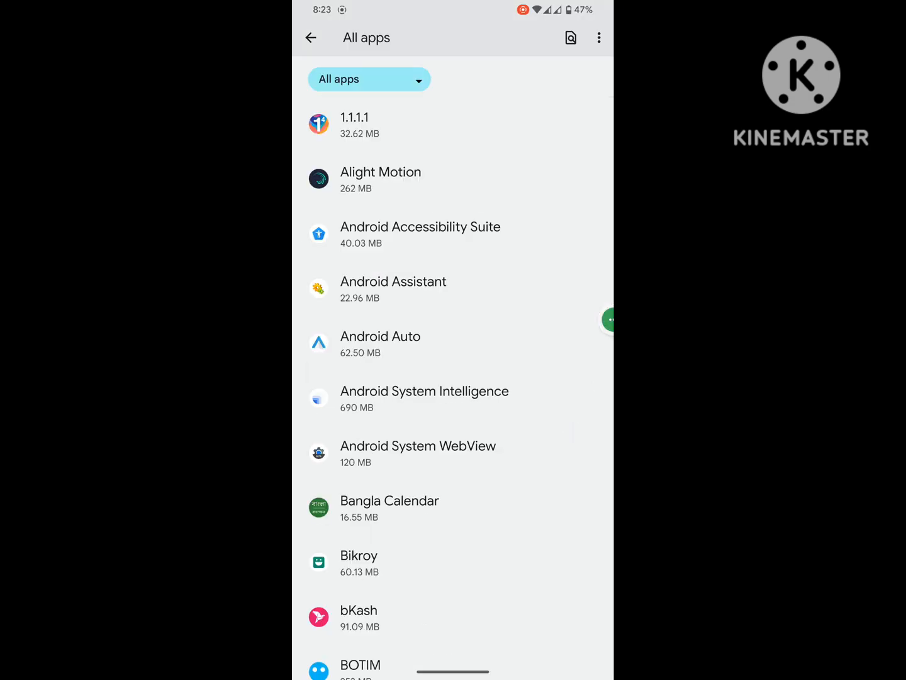
click(311, 38)
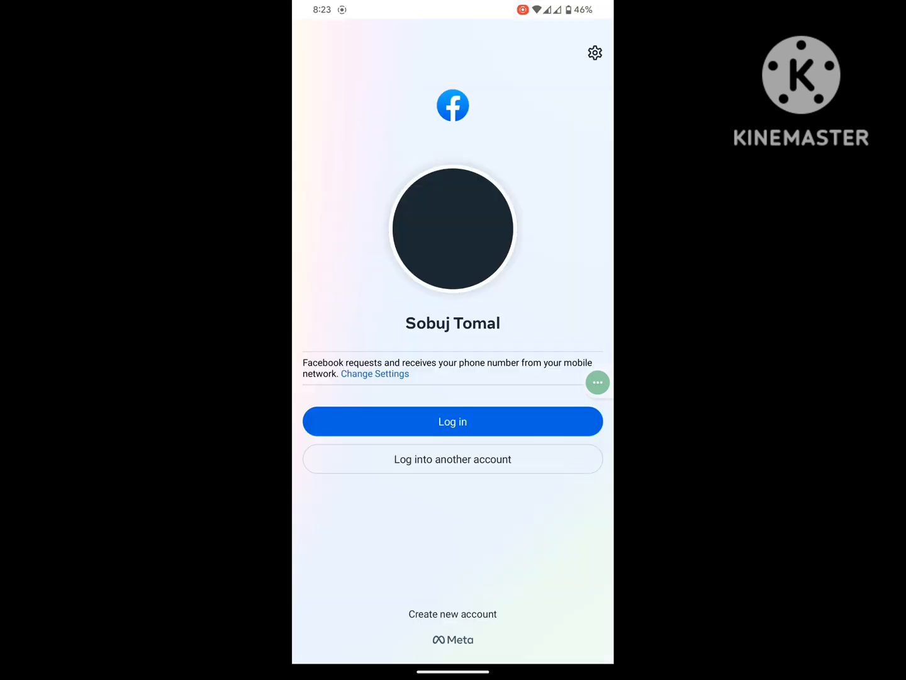
Step: Log into the saved Facebook account and dismiss the device location prompt
click(452, 421)
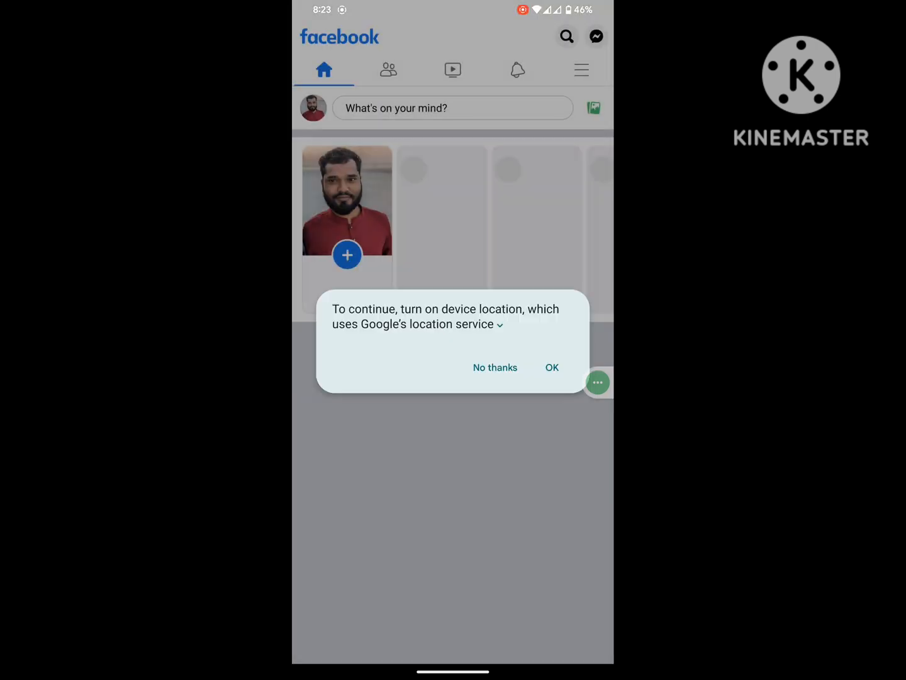
click(494, 367)
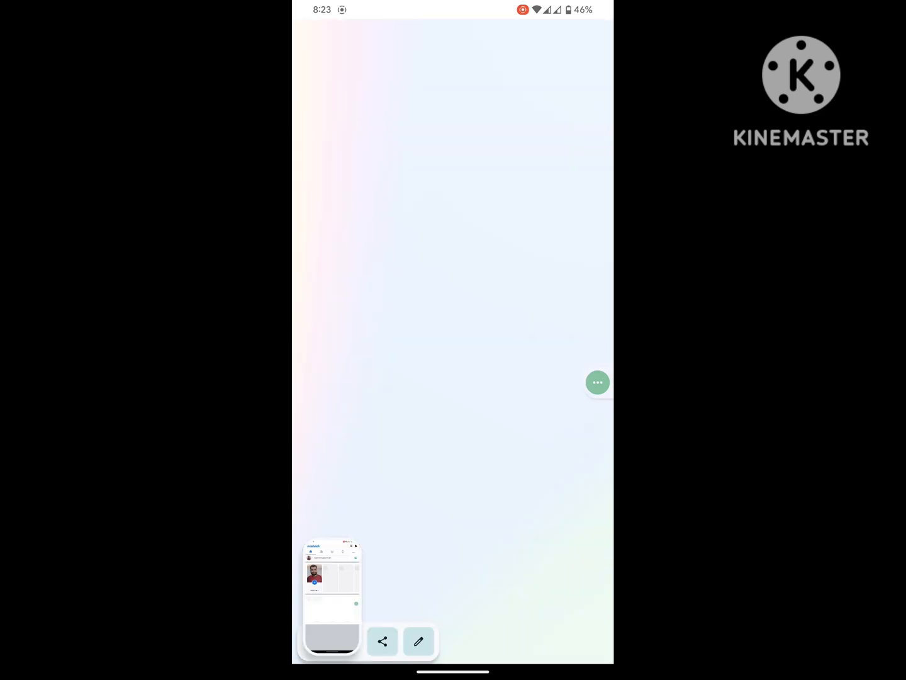
click(332, 591)
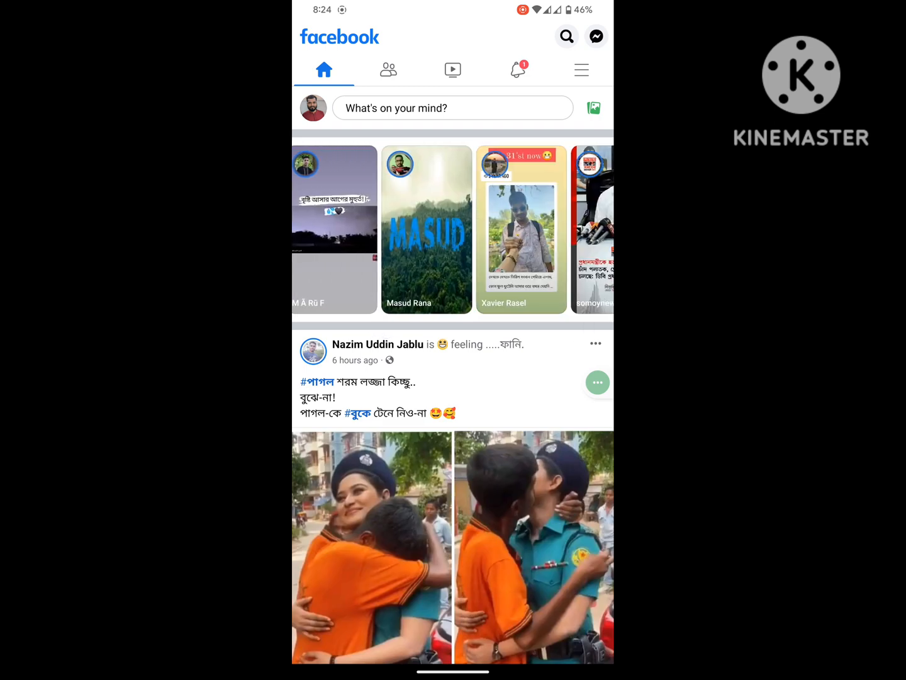
Step: Swipe through the Facebook stories carousel, then go to the home screen
scroll(left, 3)
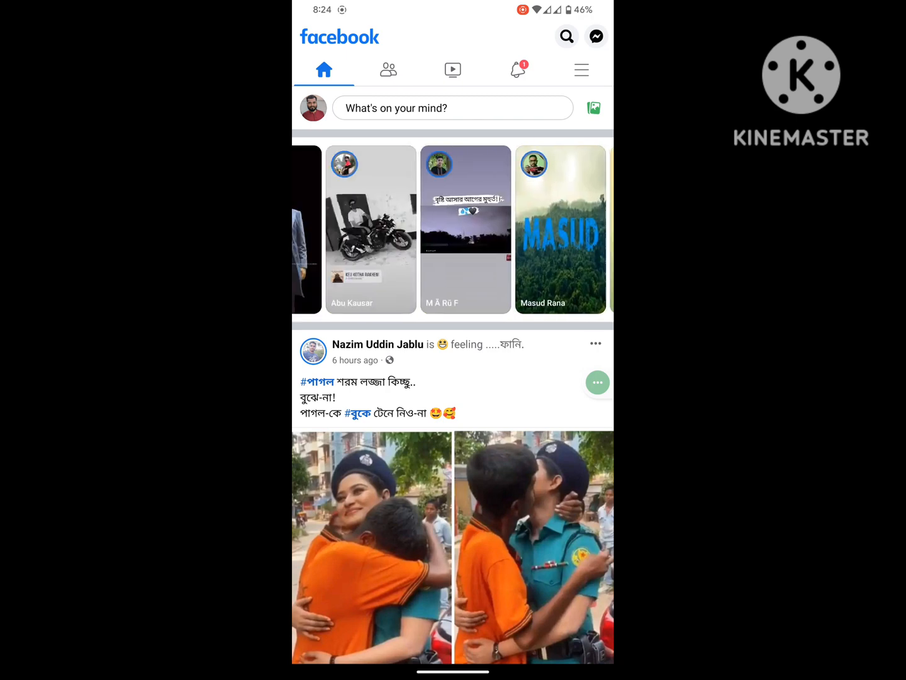
scroll(left, 3)
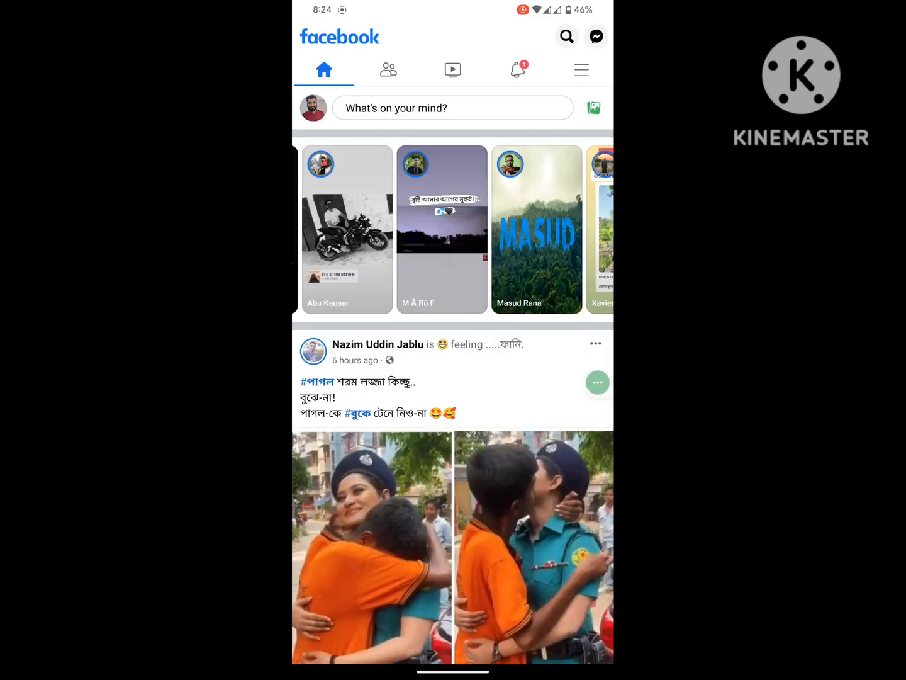
key(home)
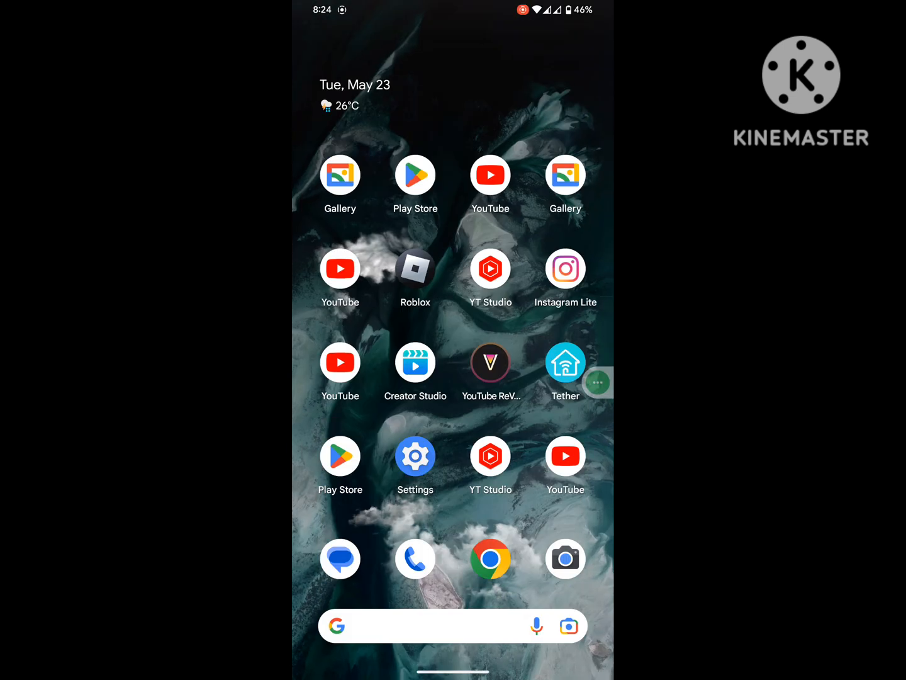